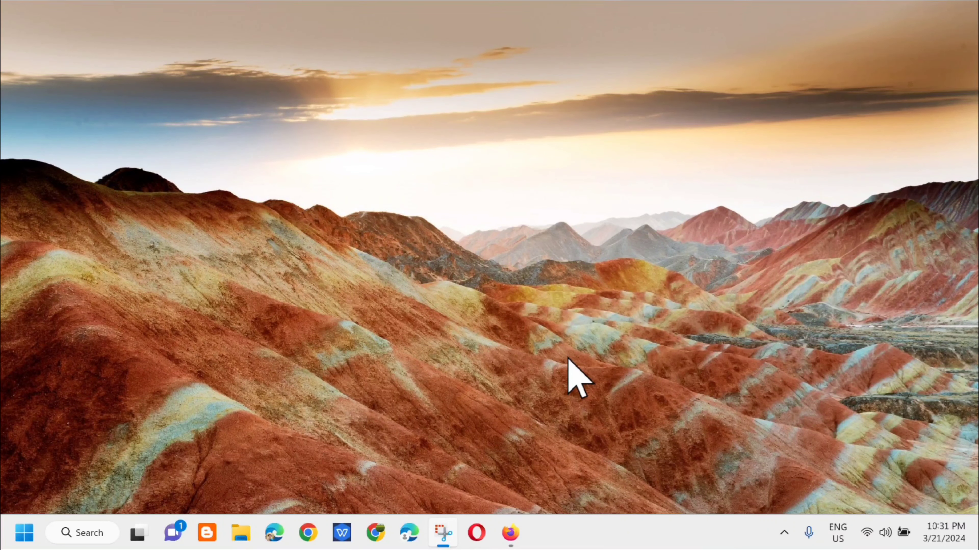
mouse_move(590, 403)
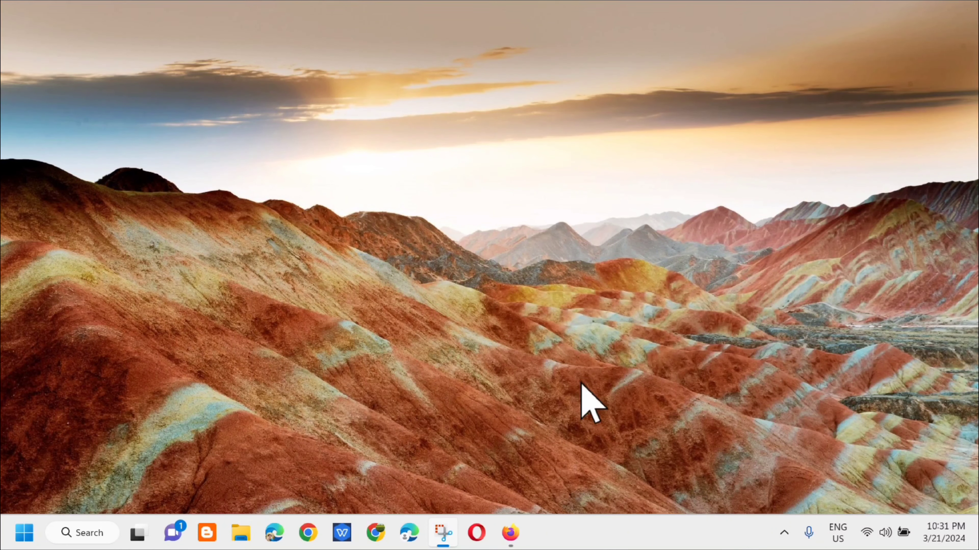
- Launch Firefox from the taskbar and bring up its main application menu
click(510, 533)
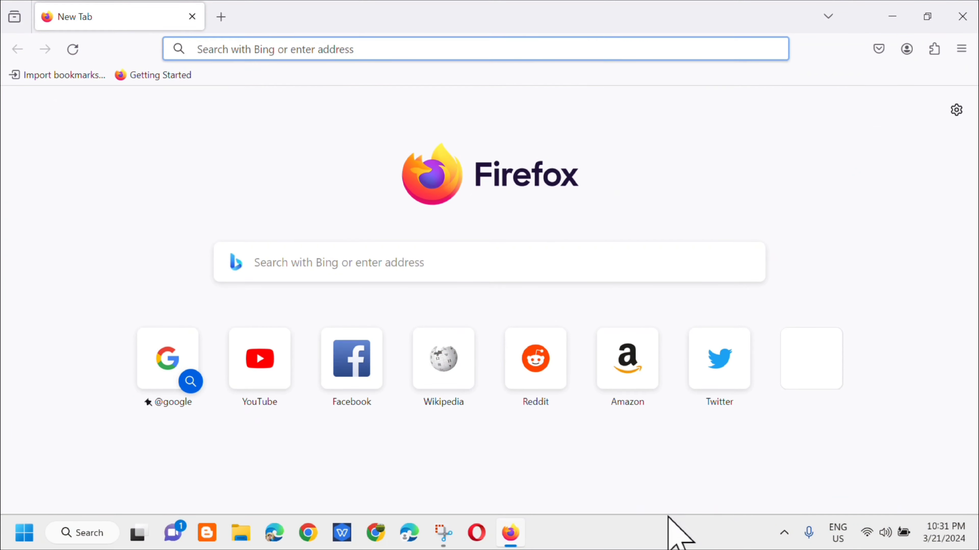
mouse_move(960, 49)
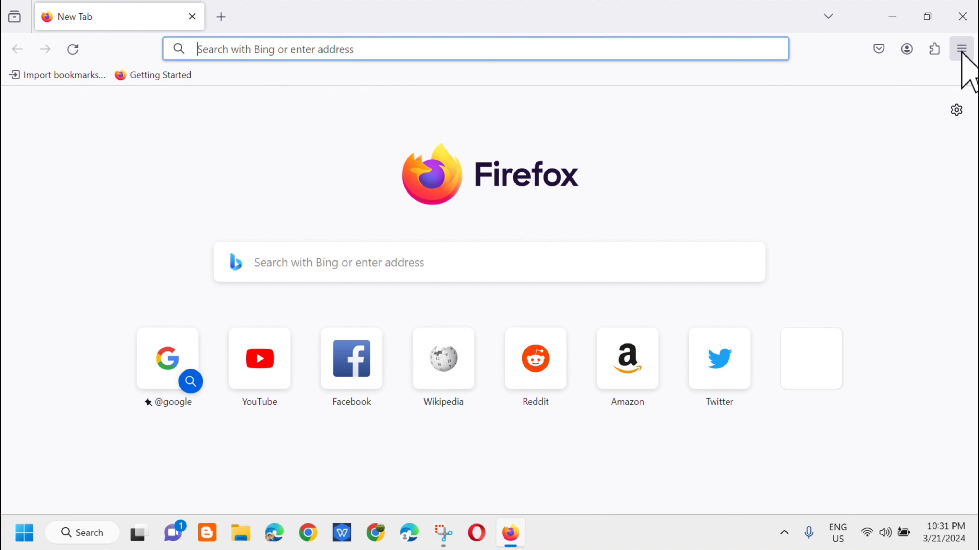
click(960, 49)
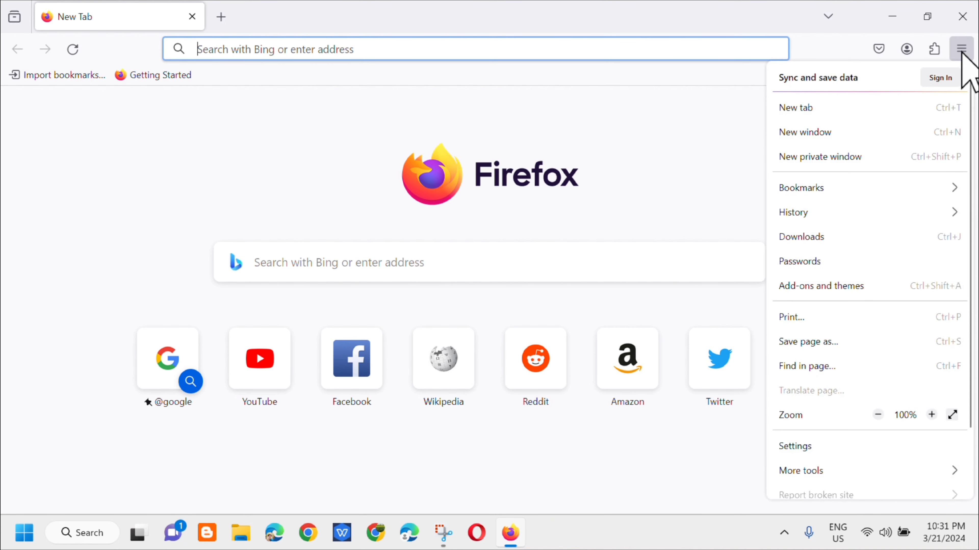
mouse_move(845, 150)
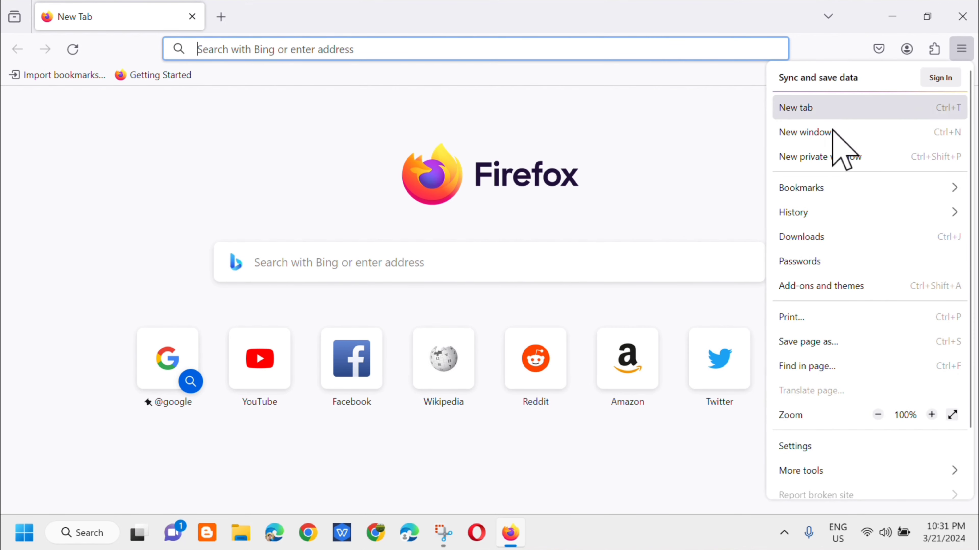
- Go to Settings and show the Search preferences listing Bing as default engine
click(795, 445)
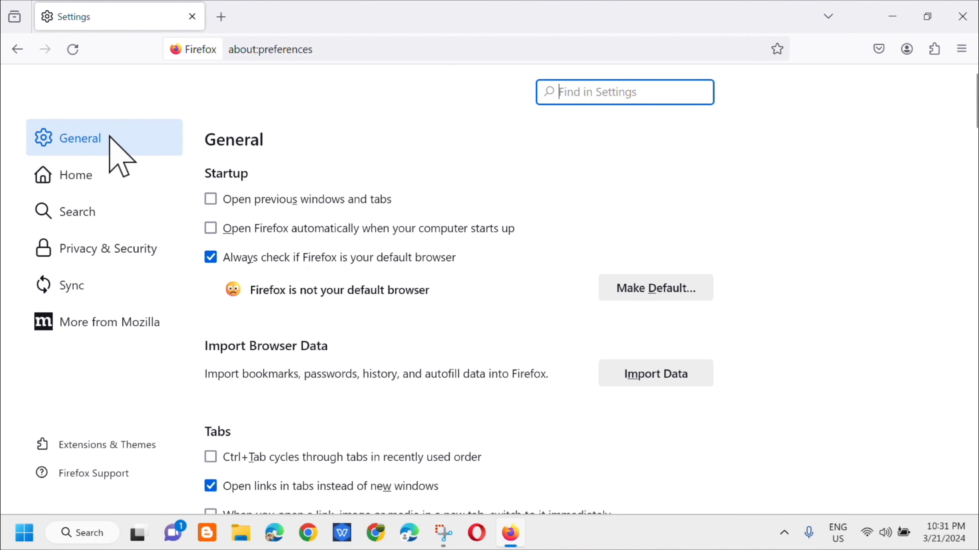
mouse_move(78, 211)
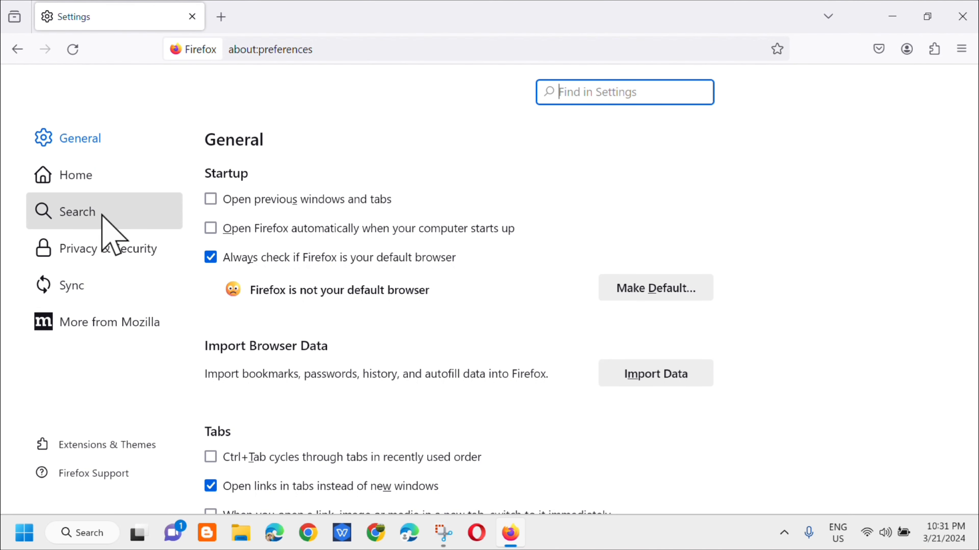
click(79, 211)
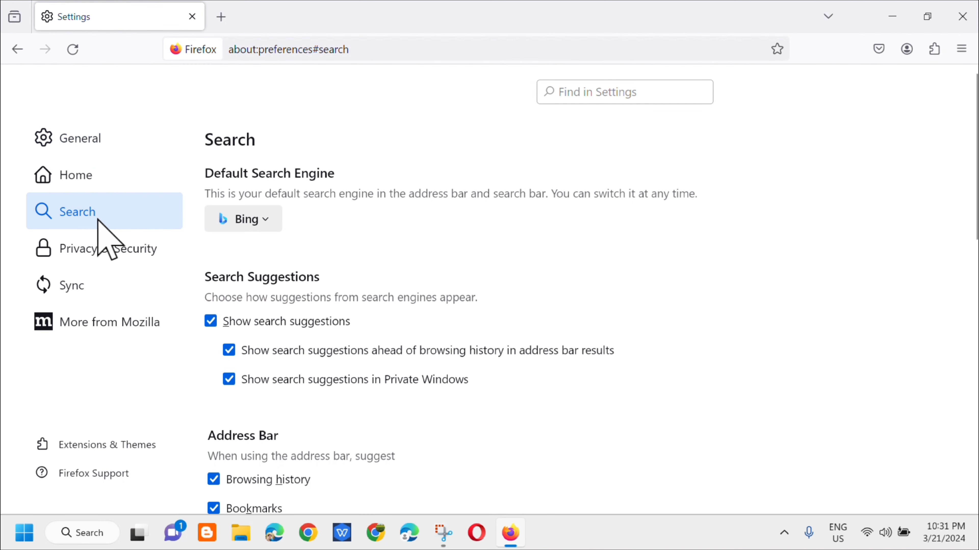
mouse_move(378, 169)
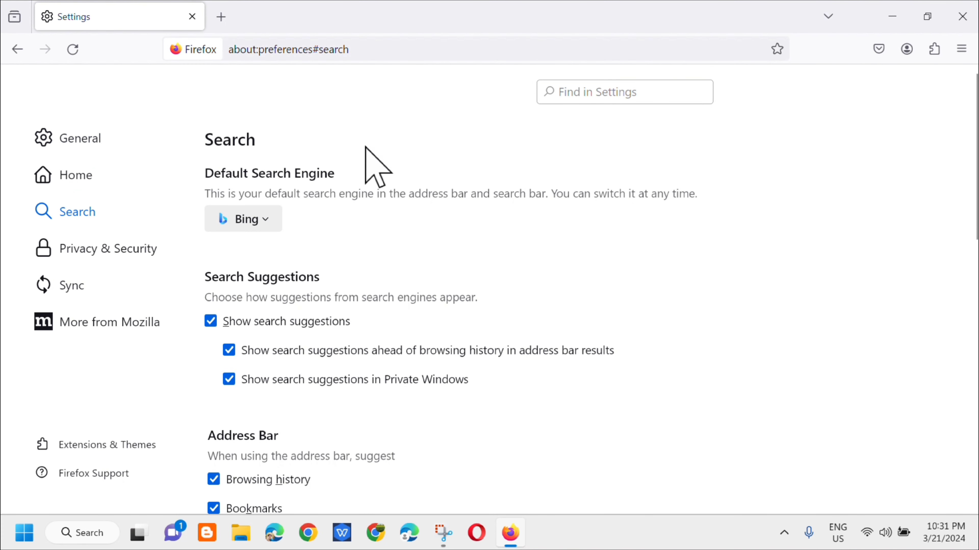
mouse_move(321, 206)
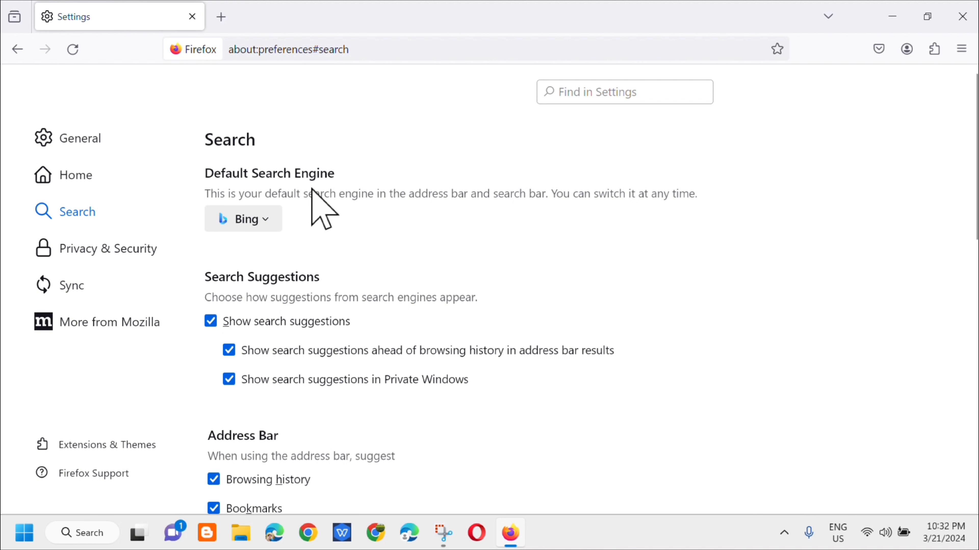
mouse_move(383, 252)
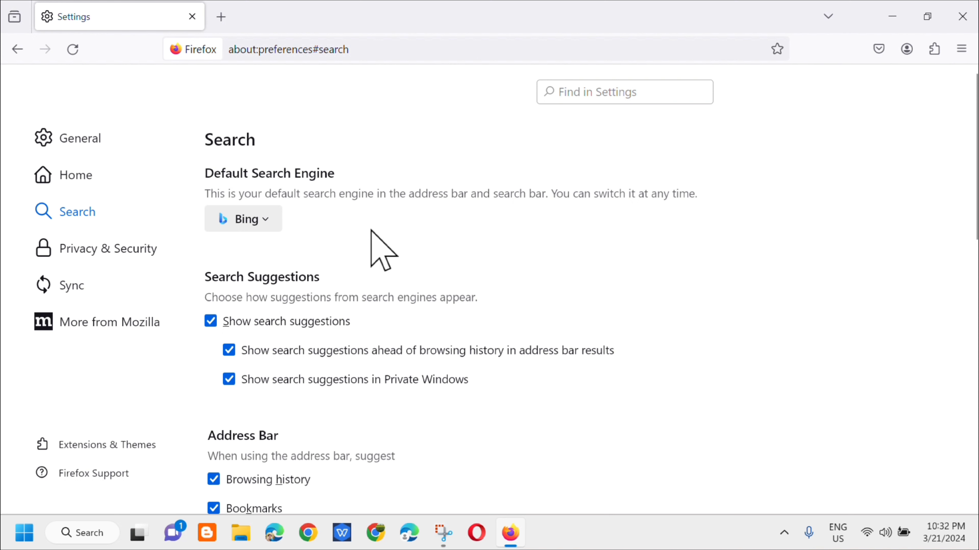
mouse_move(242, 219)
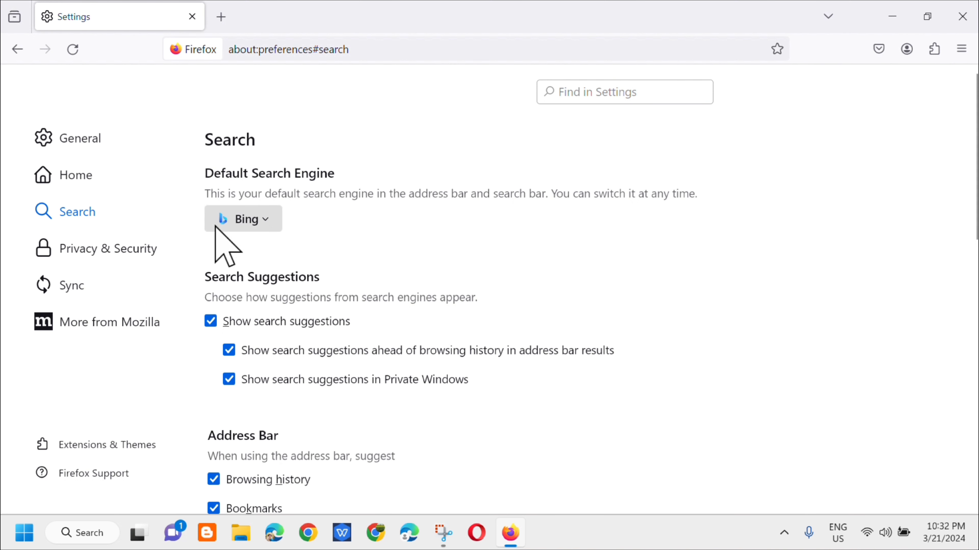
mouse_move(302, 246)
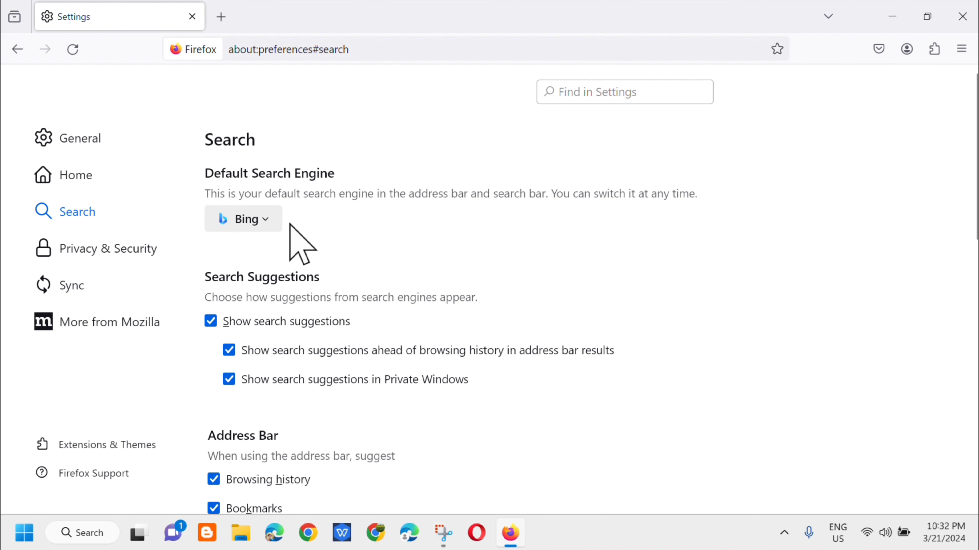
- Change the Default Search Engine from Bing to Google, then show the engine list again
click(243, 219)
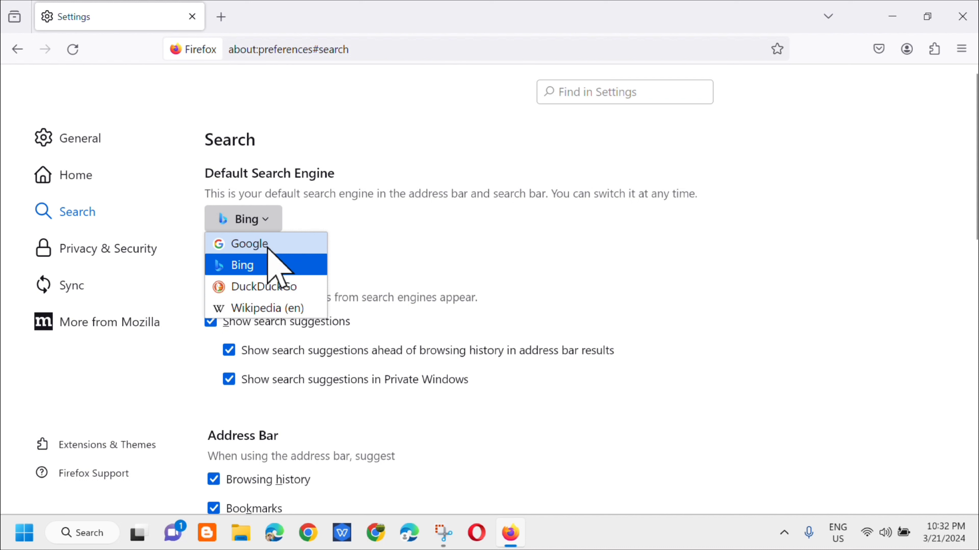
click(248, 244)
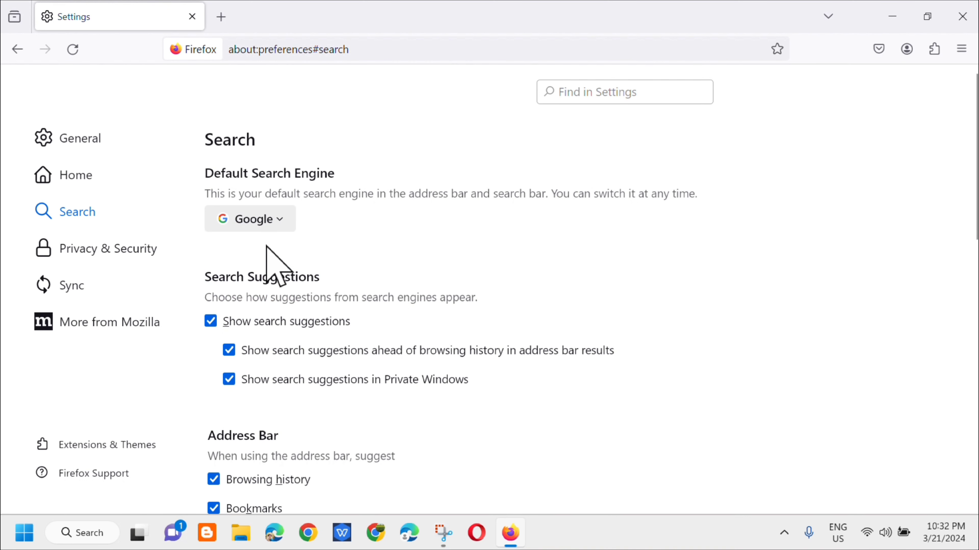
mouse_move(516, 303)
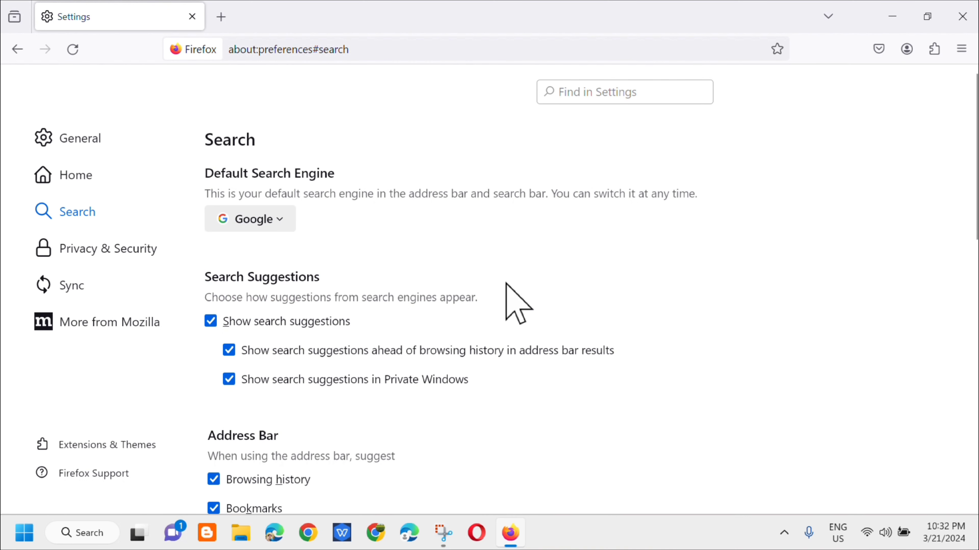
mouse_move(616, 312)
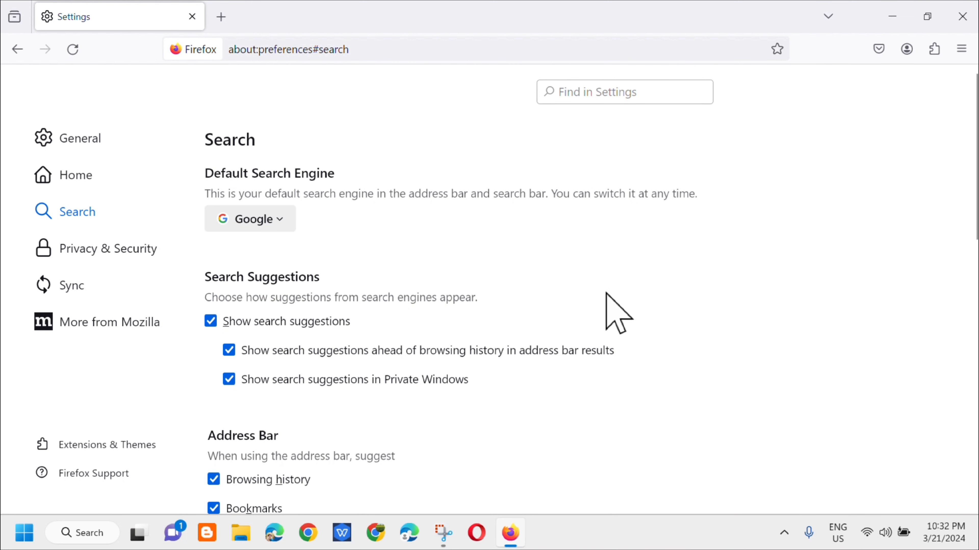
click(249, 219)
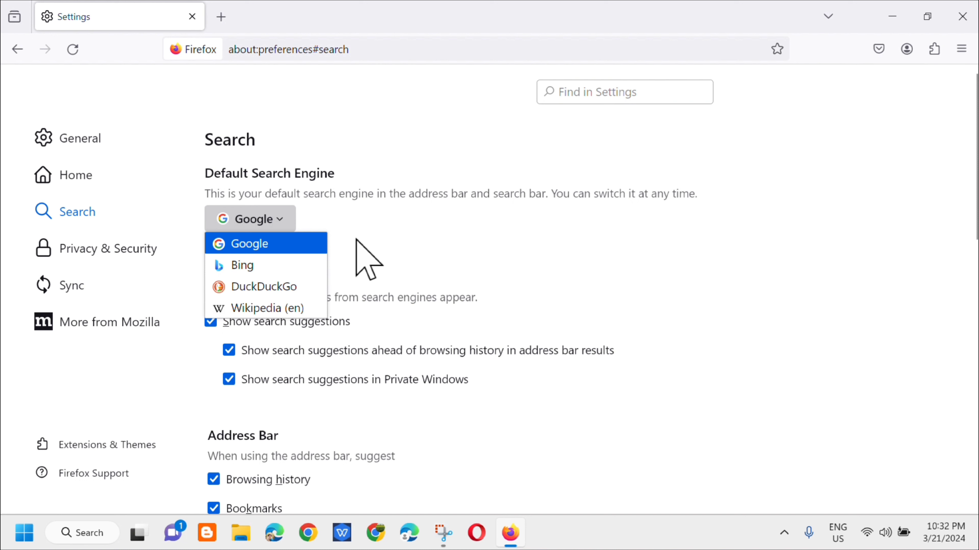
mouse_move(517, 236)
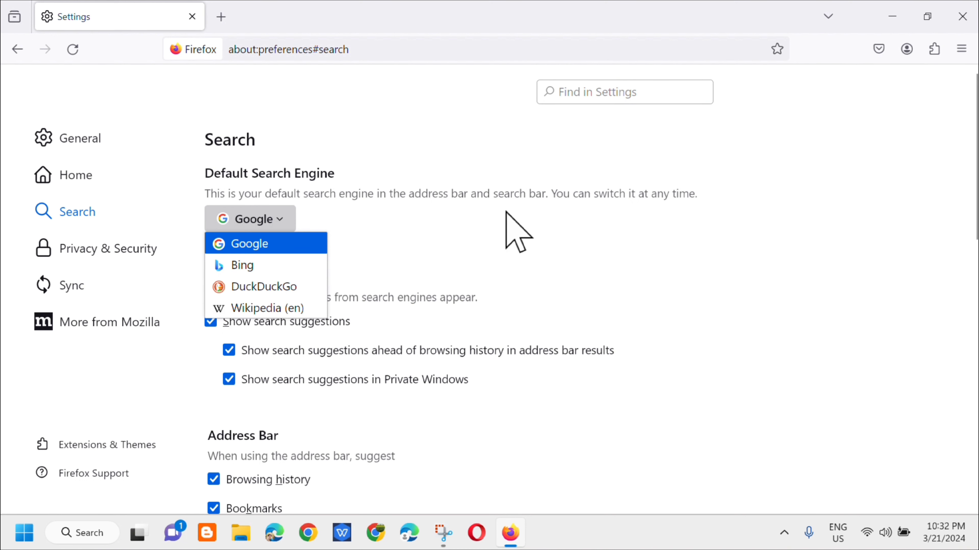
mouse_move(639, 234)
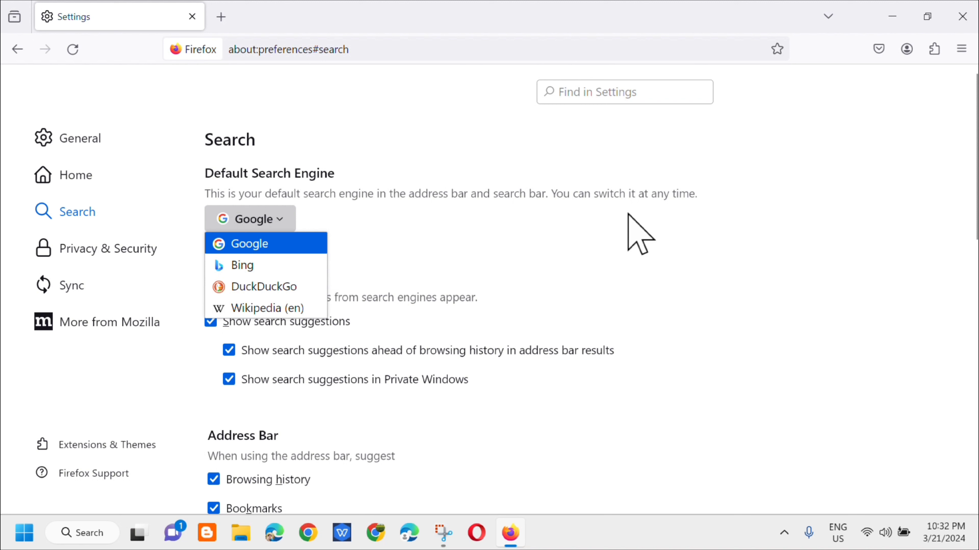
mouse_move(671, 246)
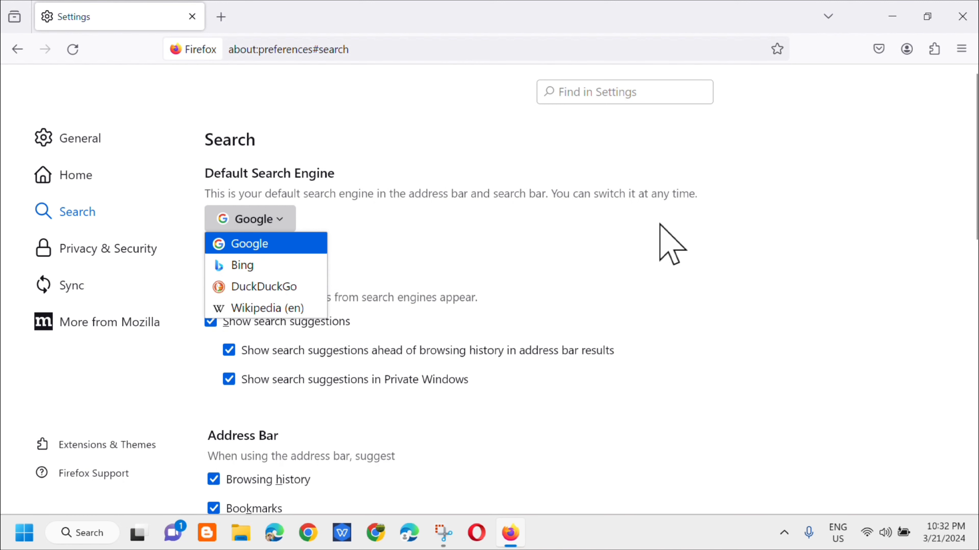
mouse_move(527, 256)
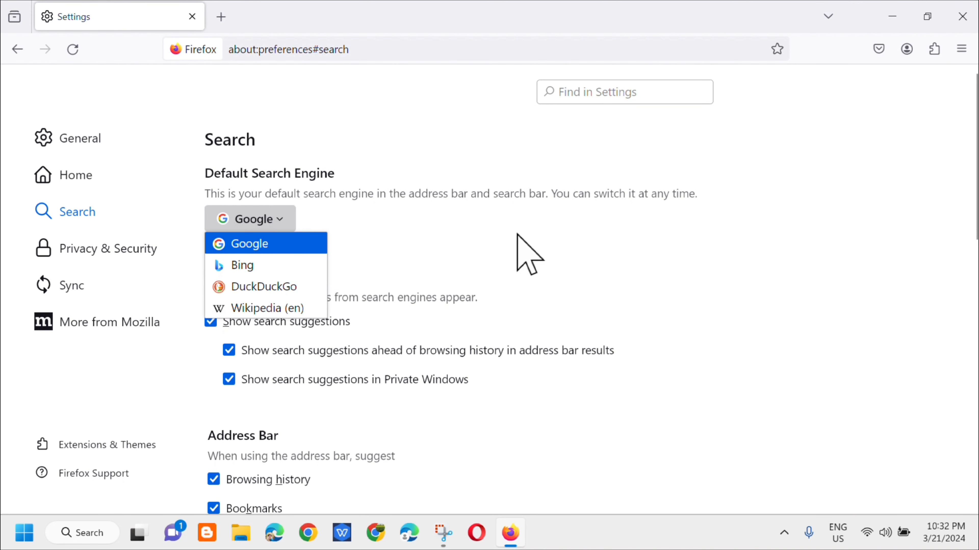